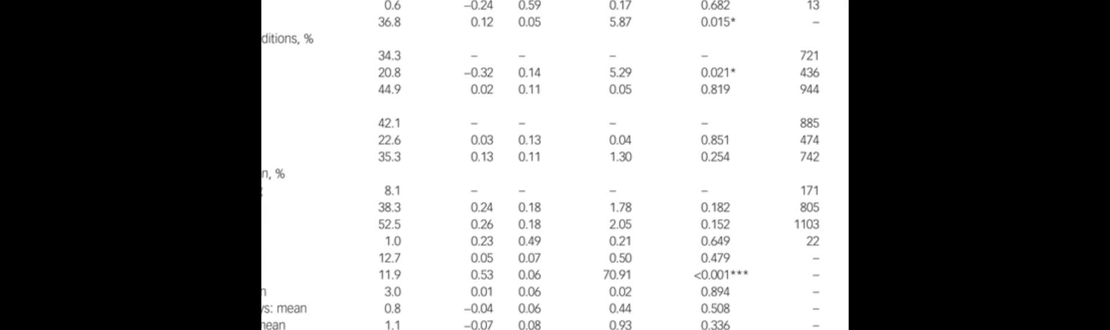
pyautogui.scroll(-3)
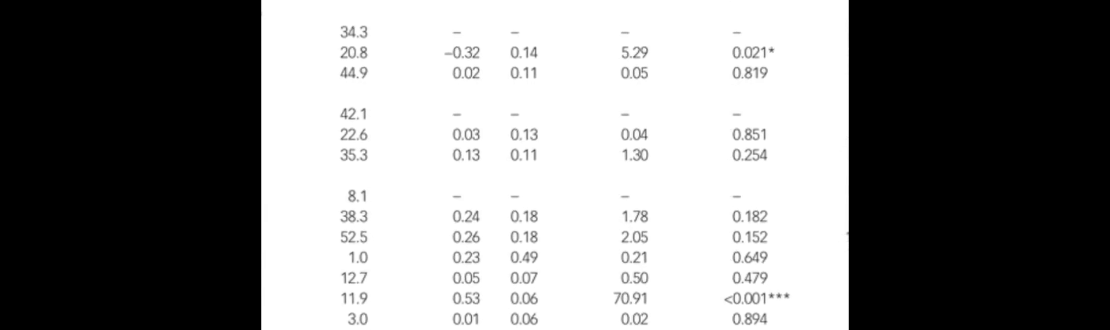
pyautogui.scroll(-3)
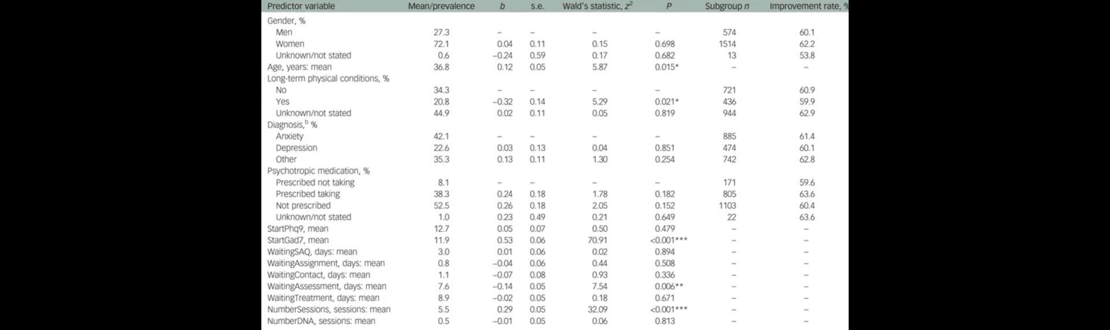